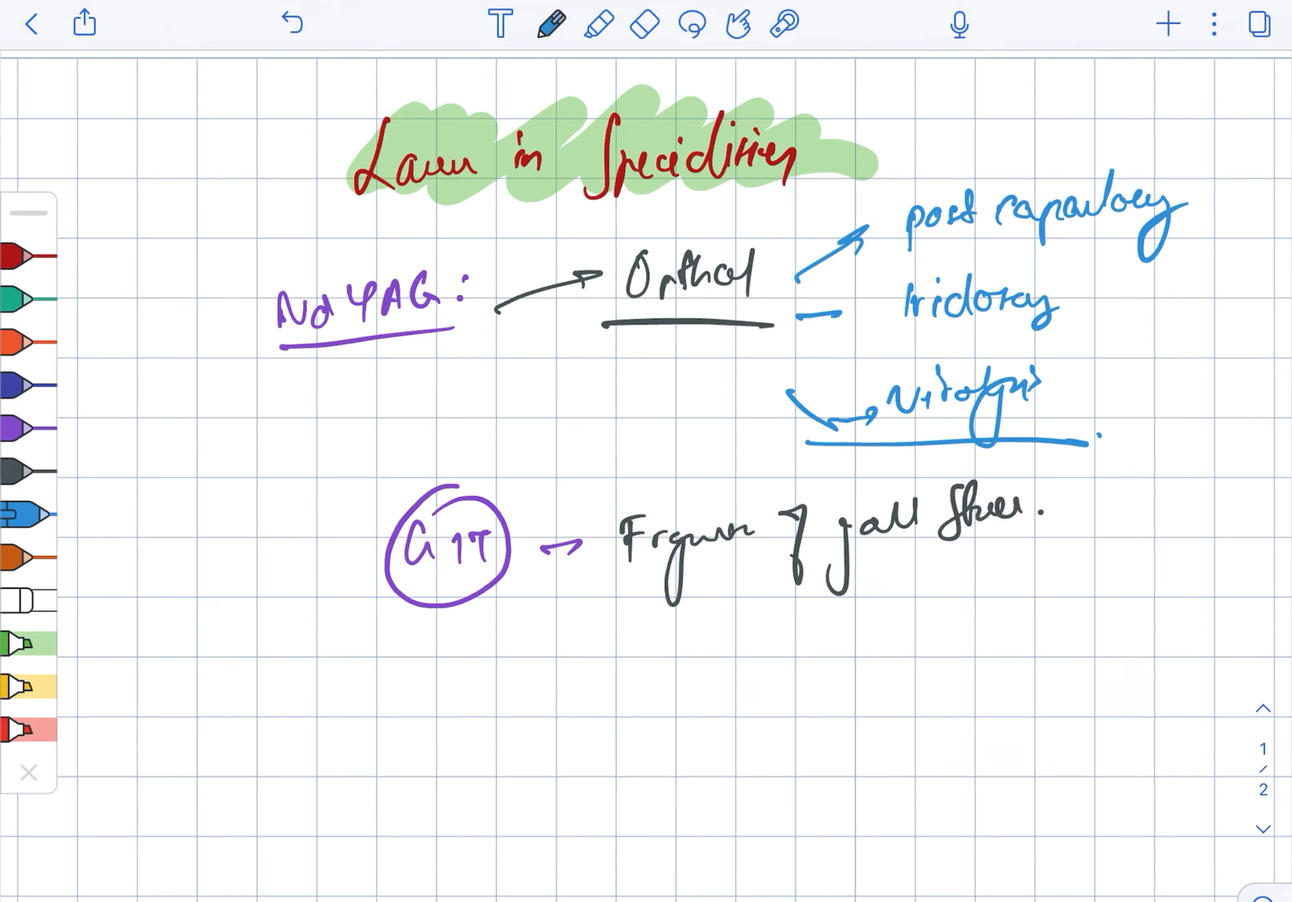
Handwrite an orange 'Urology : → Bladder cancer' entry below the GIT line.
text(Urology : Bladder cancer.)
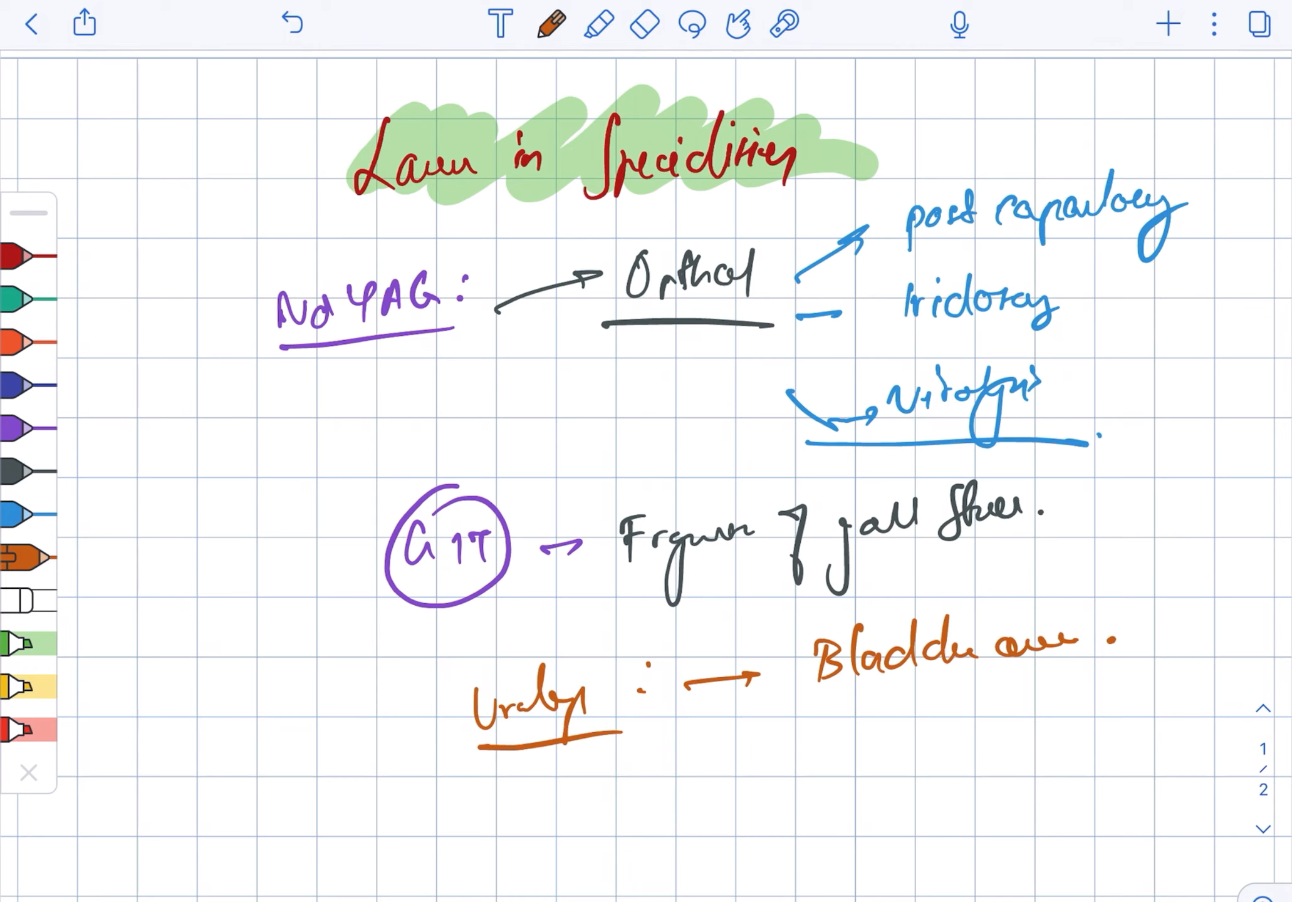
click(641, 25)
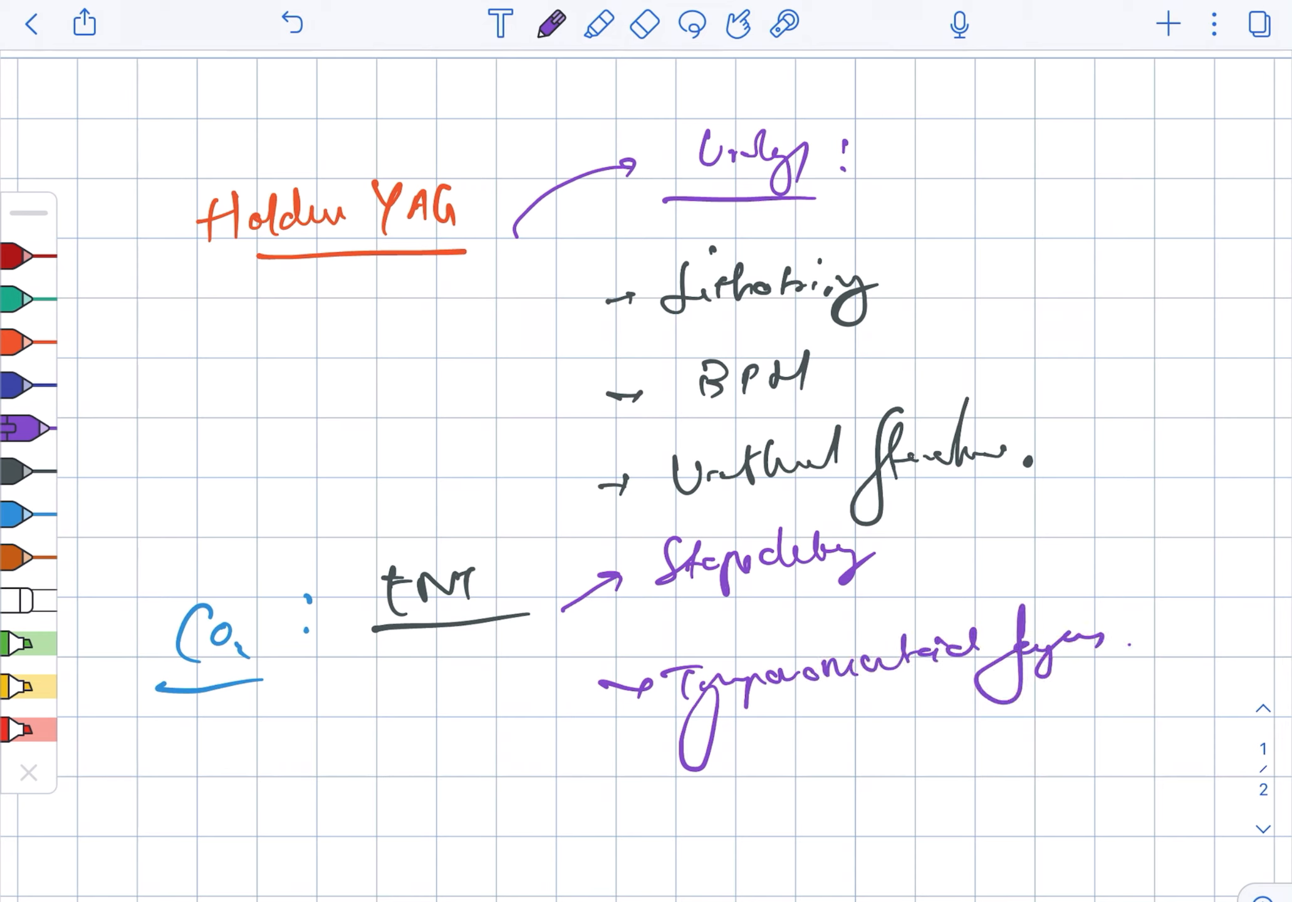
Handwrite Excimer → Ophthal LASIK and Argon green → ENT/Ophth notes, then a red-orange 'Pulsed dye laser (PDL)' heading.
click(644, 25)
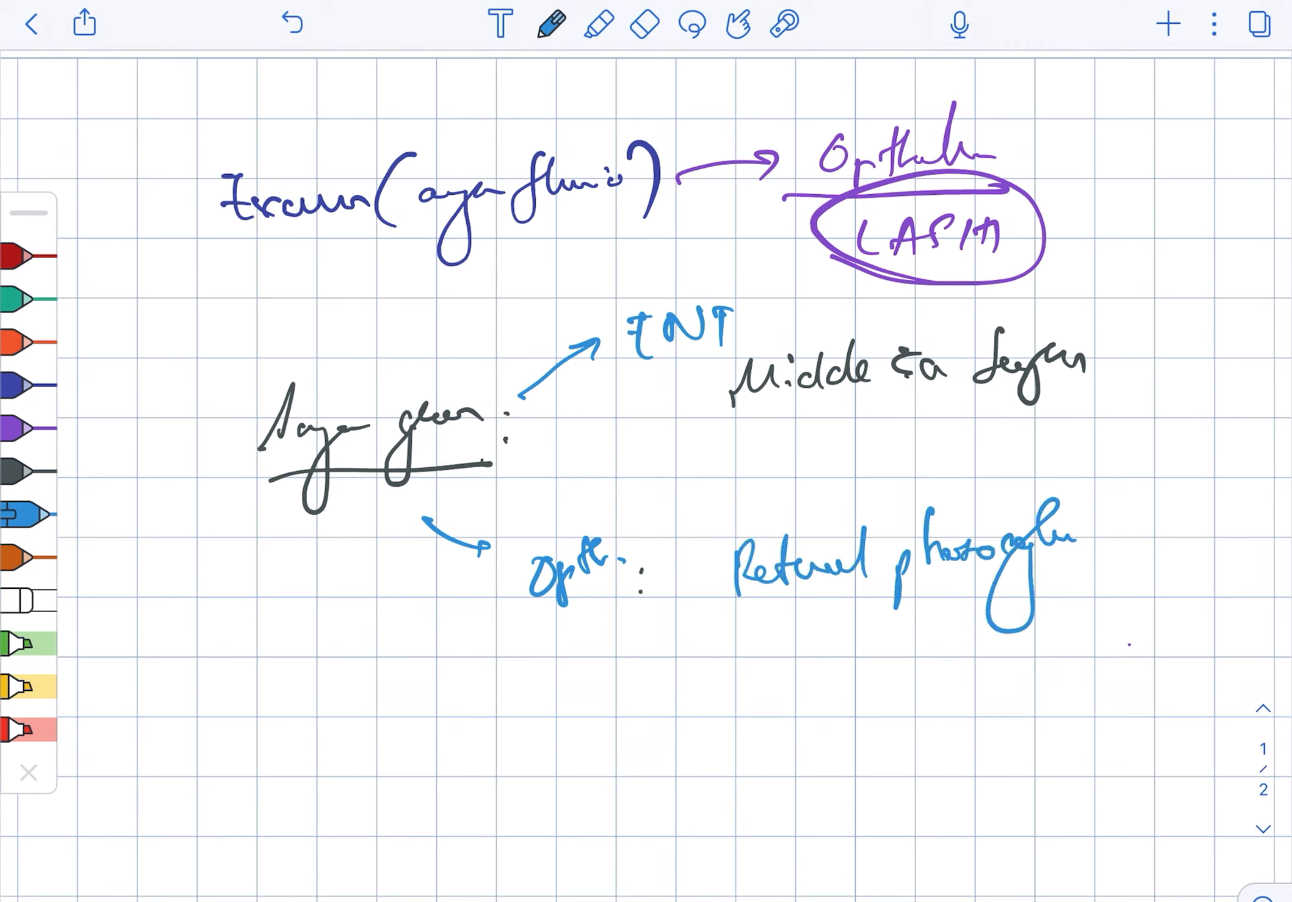
click(1087, 534)
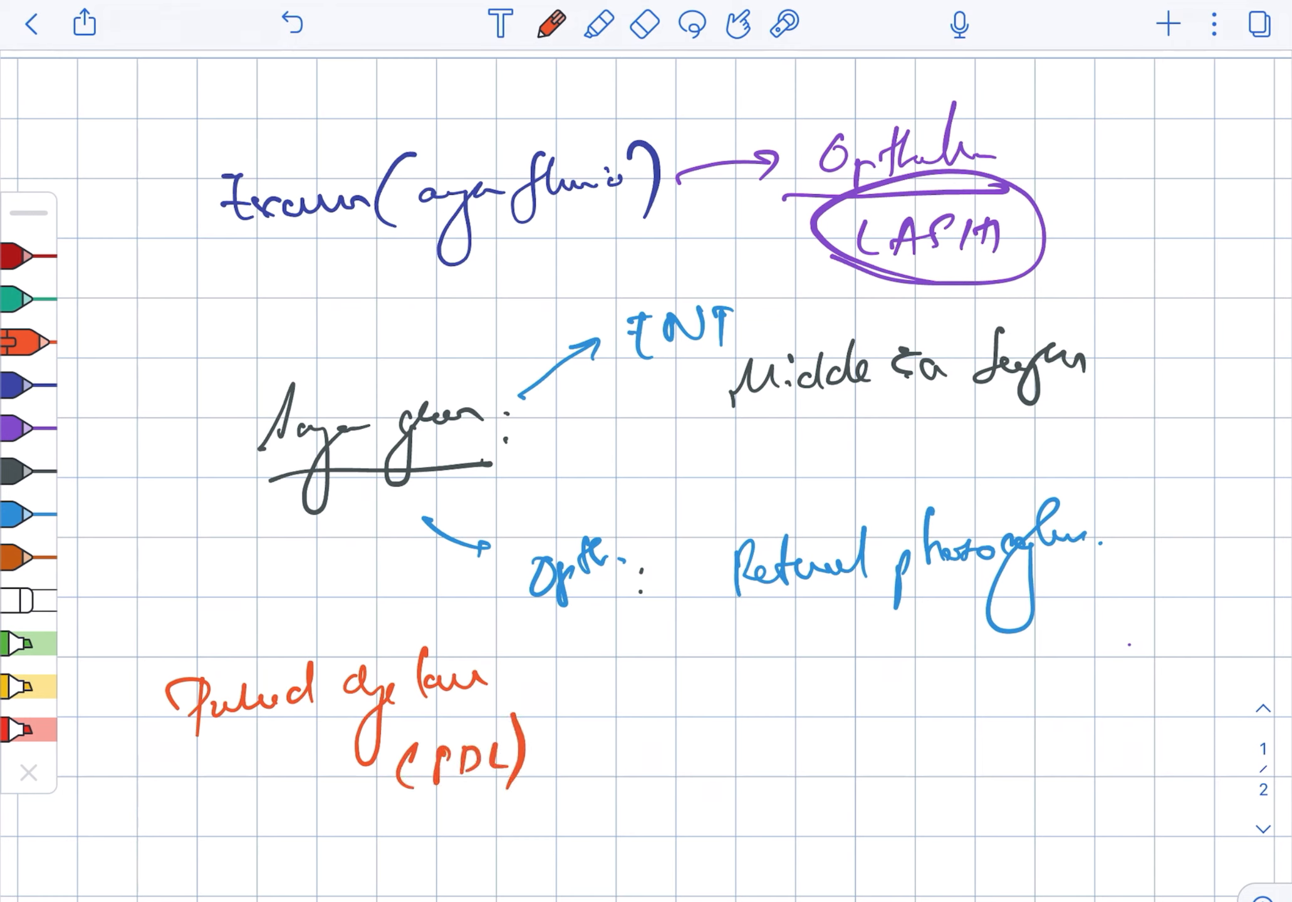
click(25, 471)
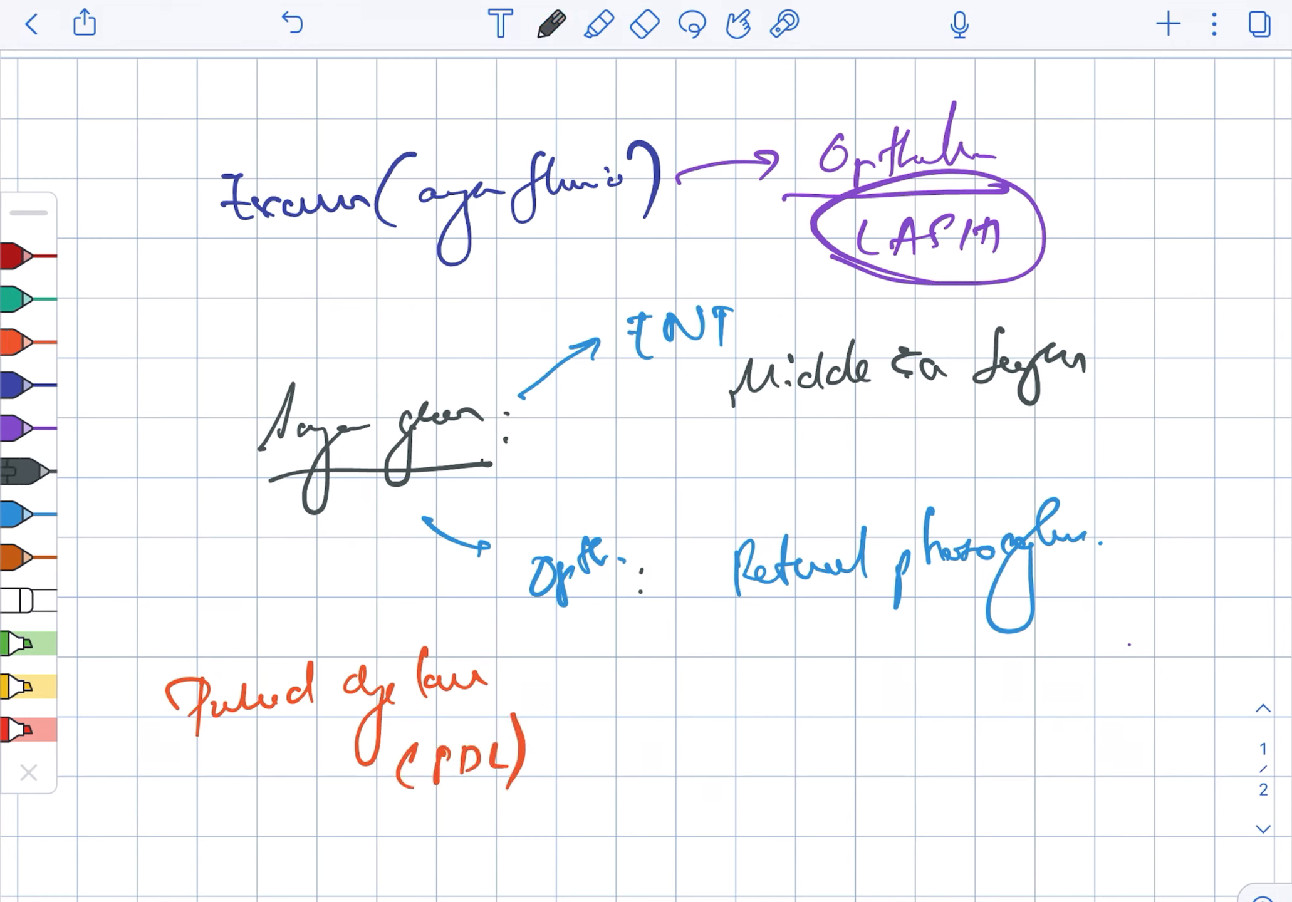